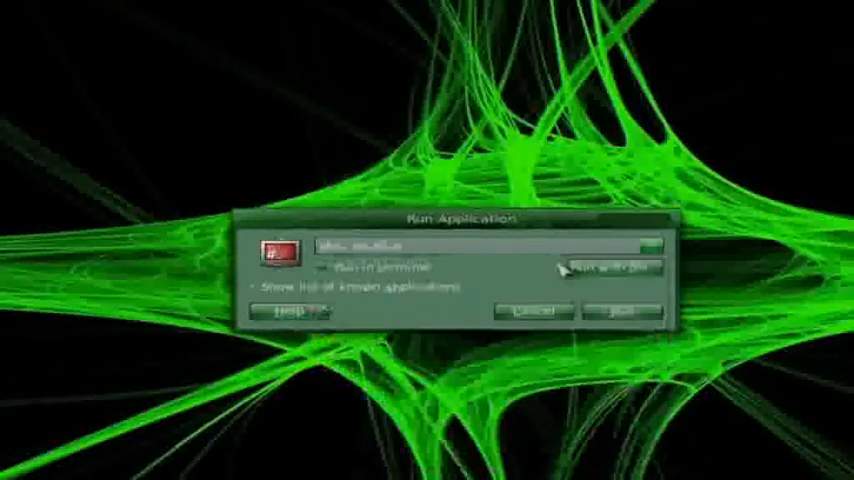
# Step: Run the command that starts Nautilus as root, landing in the root home folder
pyautogui.click(616, 268)
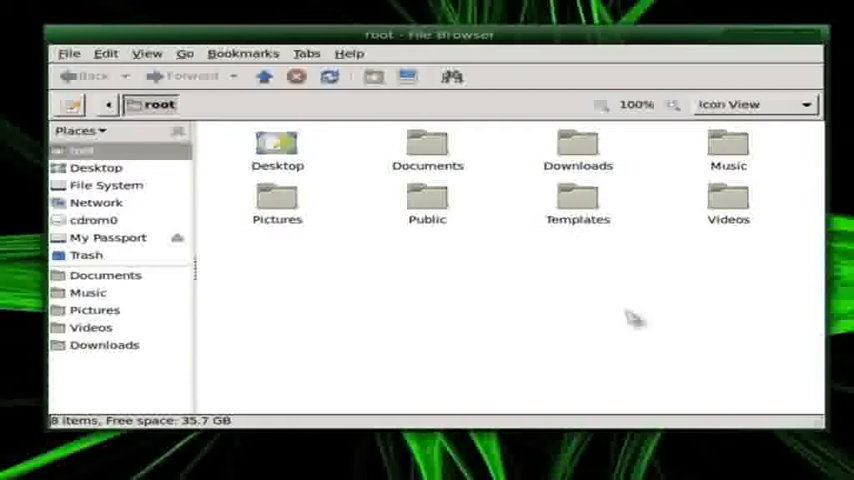
pyautogui.moveTo(196, 140)
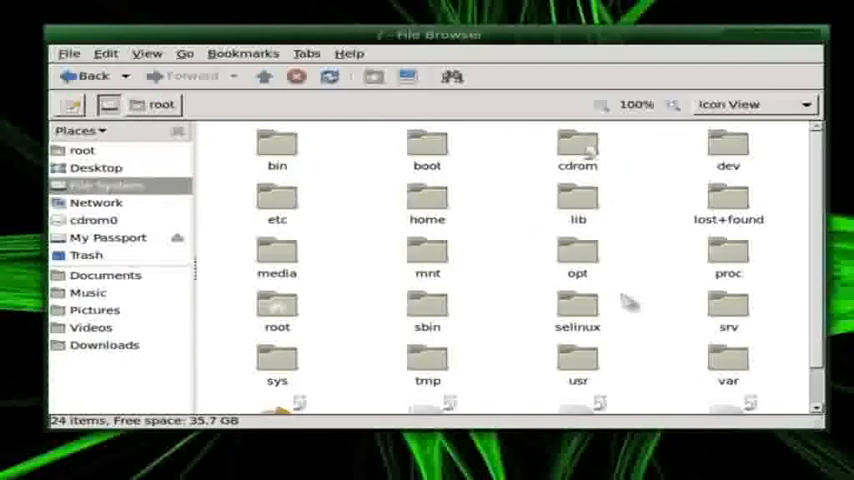
pyautogui.moveTo(612, 368)
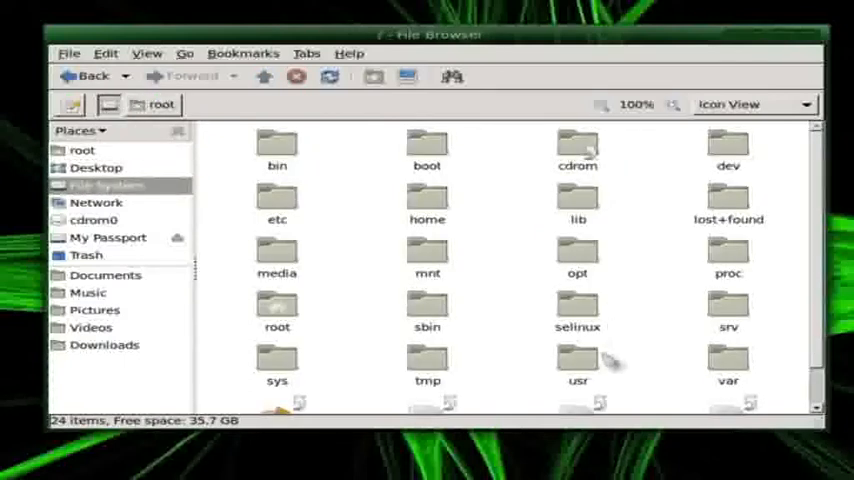
# Step: Navigate through usr, share and images into the xsplash splash theme folder
pyautogui.doubleClick(576, 360)
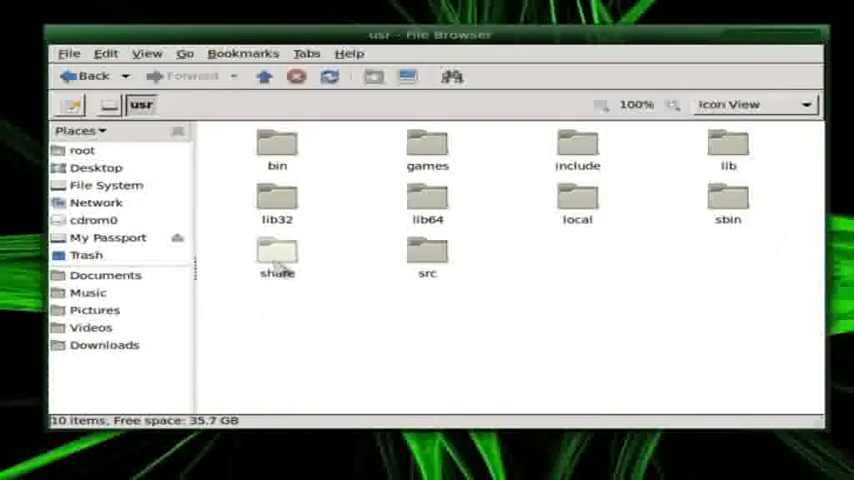
pyautogui.doubleClick(276, 250)
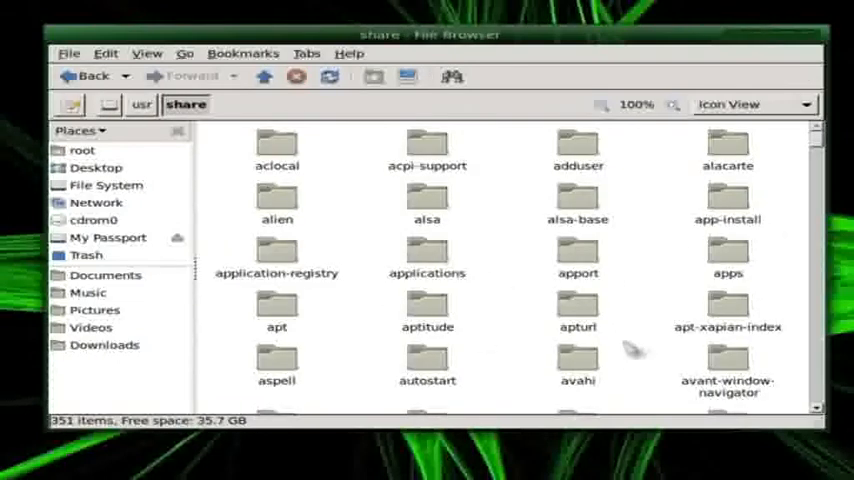
pyautogui.scroll(-3)
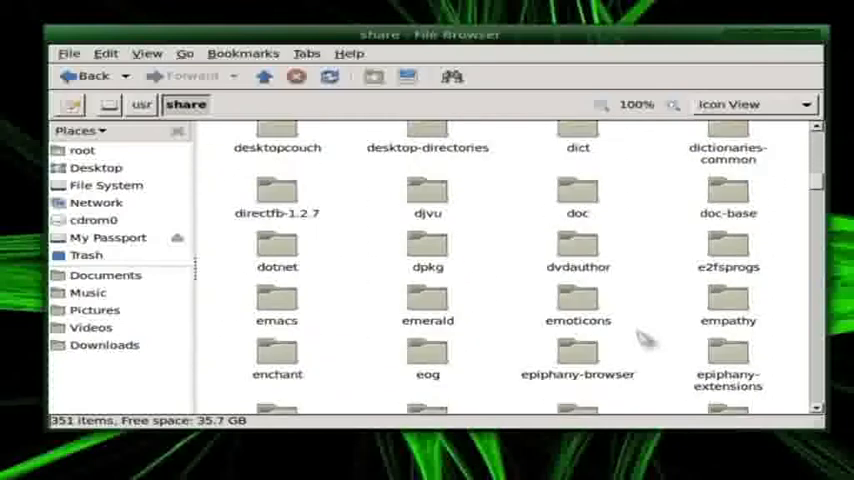
pyautogui.scroll(-3)
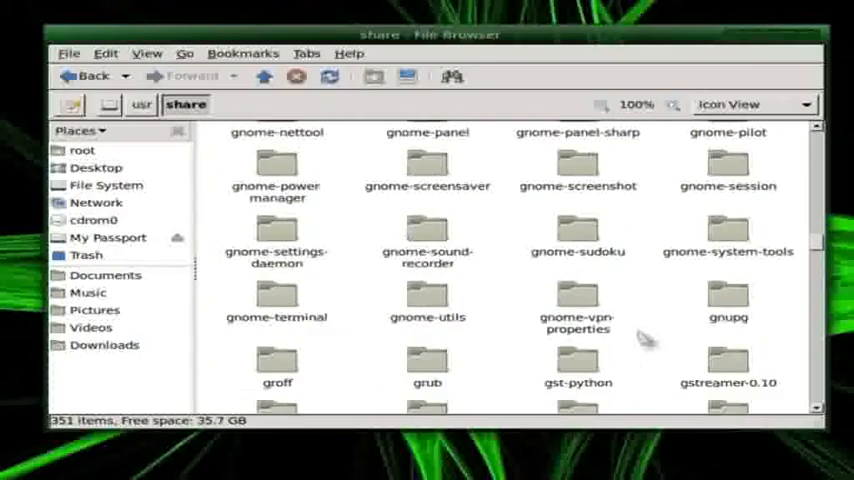
pyautogui.scroll(-3)
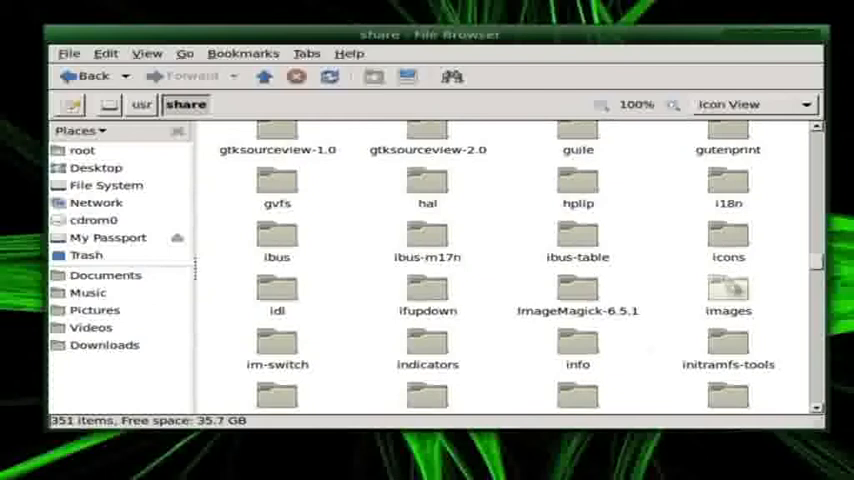
pyautogui.doubleClick(728, 294)
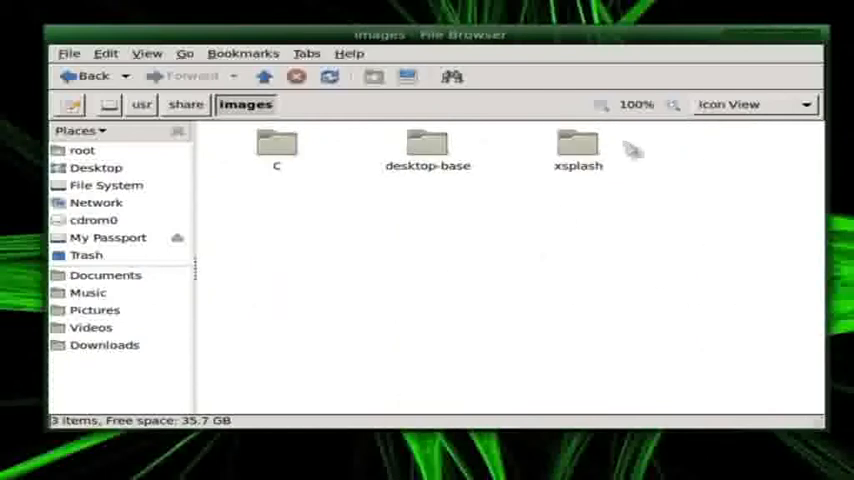
pyautogui.doubleClick(576, 144)
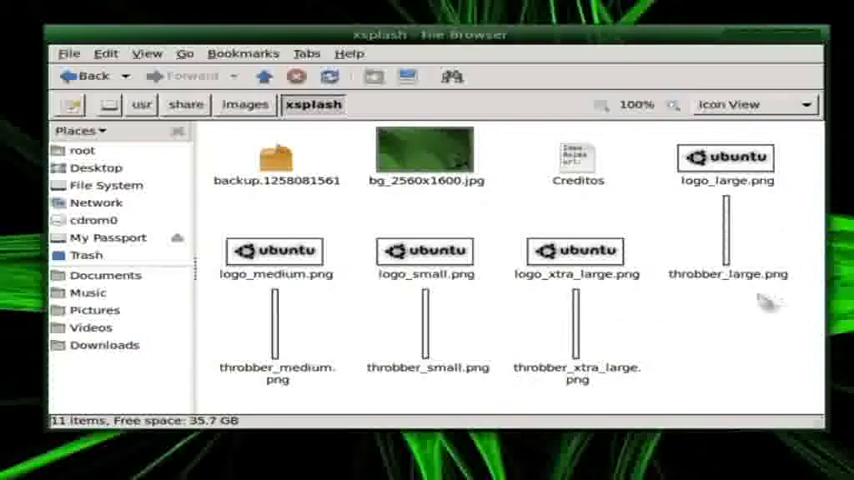
pyautogui.moveTo(552, 248)
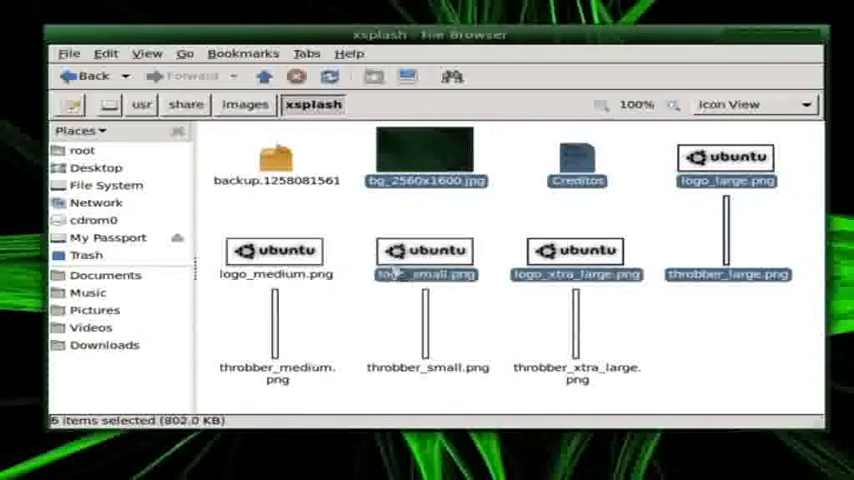
pyautogui.click(270, 252)
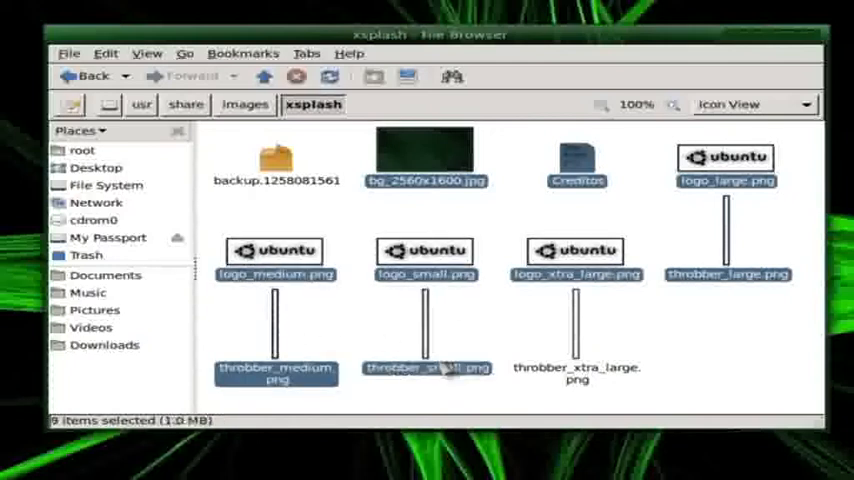
pyautogui.rightClick(568, 372)
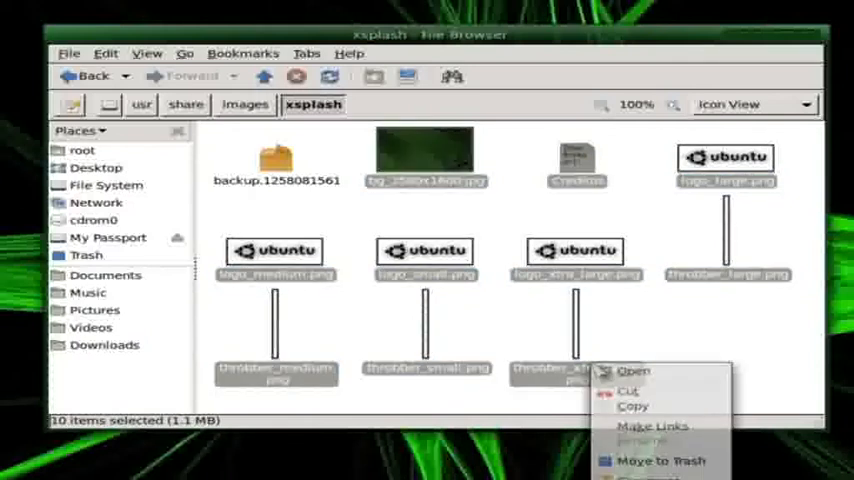
pyautogui.click(636, 404)
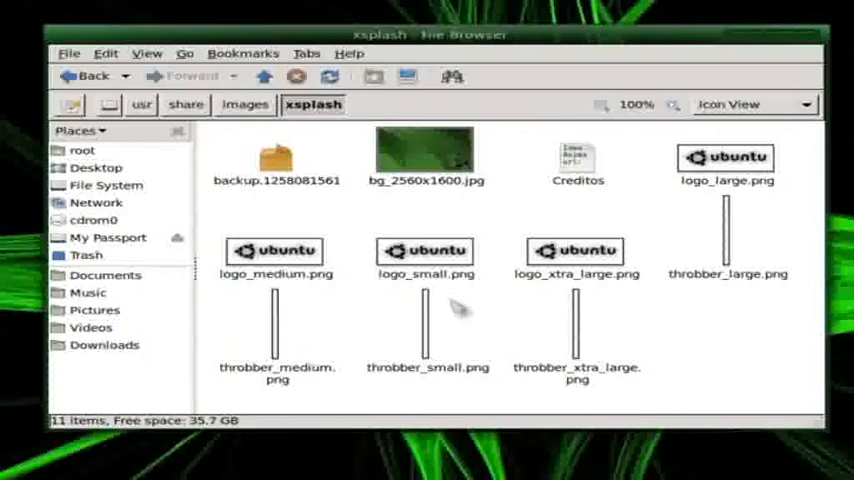
pyautogui.moveTo(462, 308)
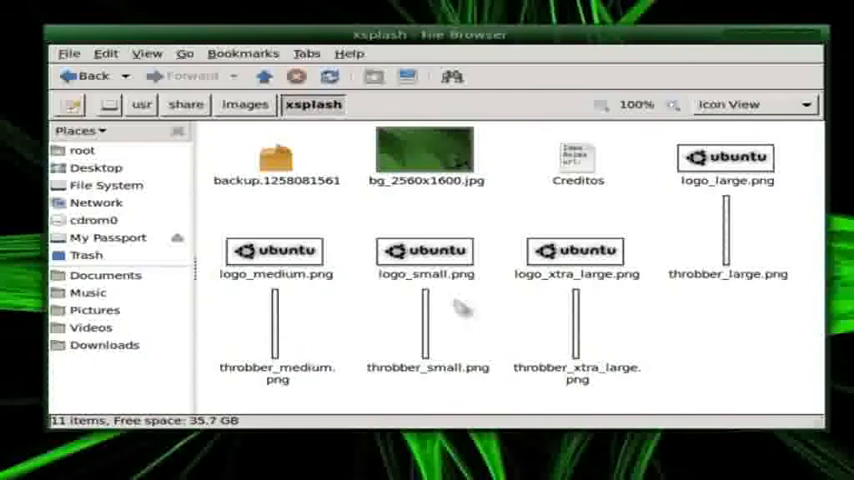
pyautogui.moveTo(500, 260)
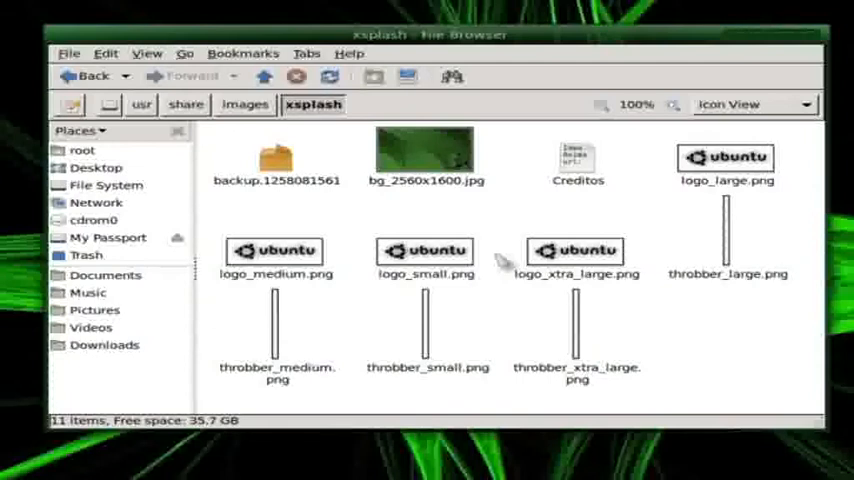
pyautogui.moveTo(496, 252)
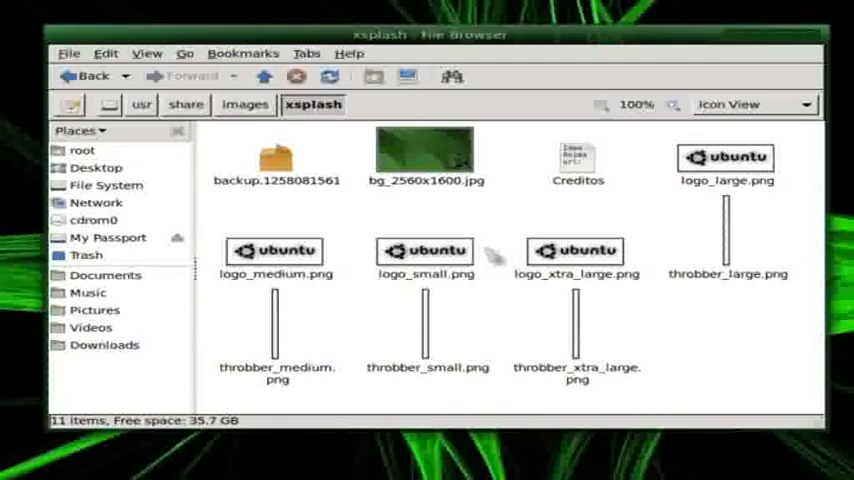
pyautogui.moveTo(436, 156)
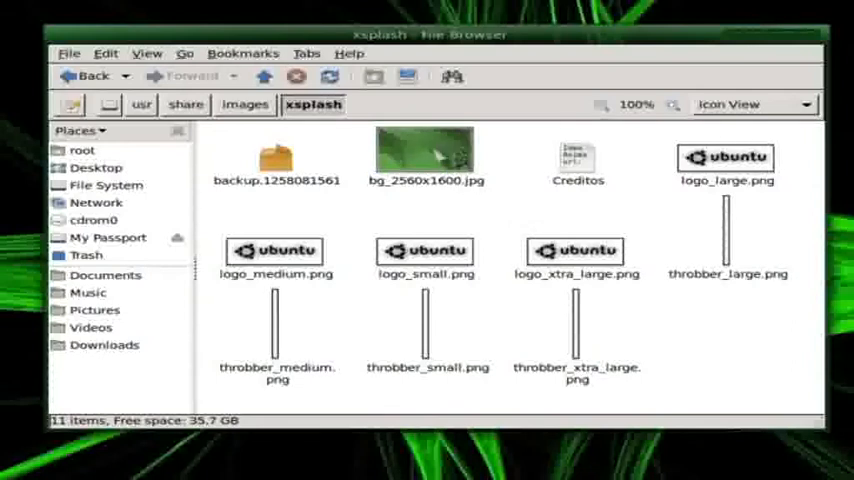
pyautogui.moveTo(376, 192)
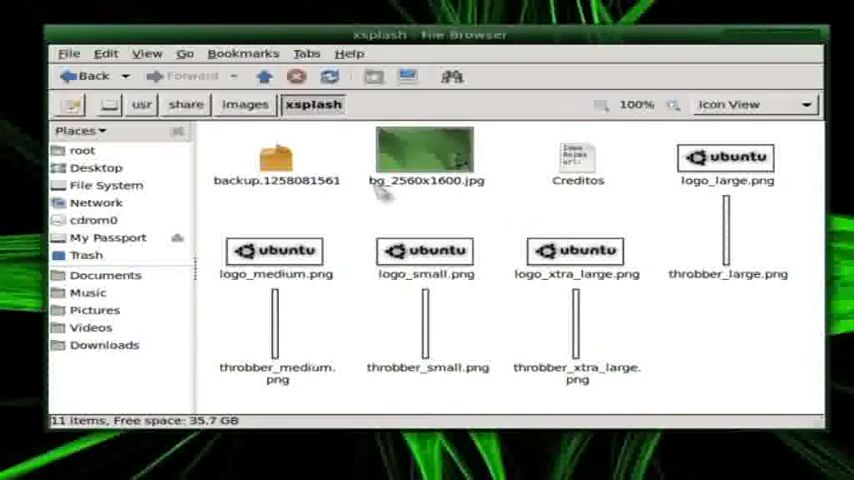
pyautogui.moveTo(404, 196)
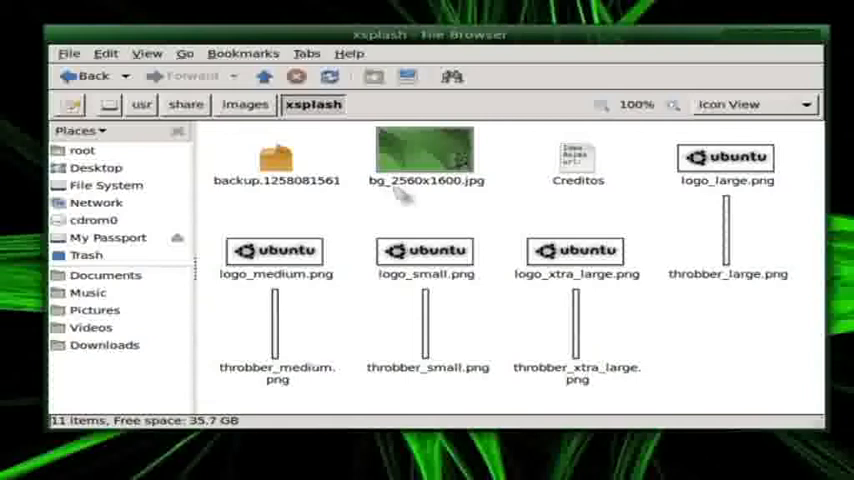
pyautogui.moveTo(440, 196)
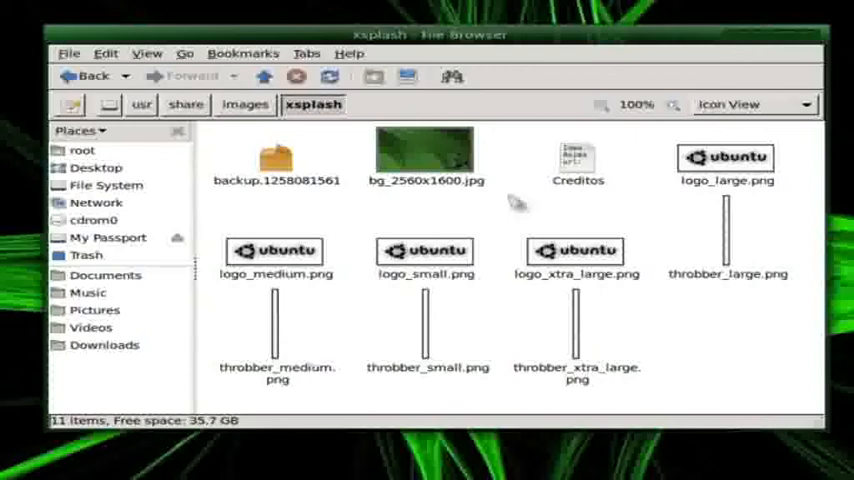
pyautogui.moveTo(536, 216)
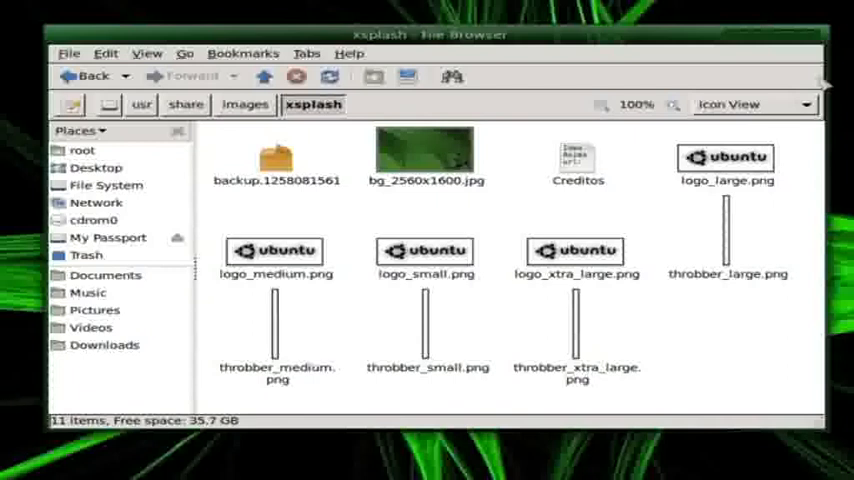
pyautogui.moveTo(820, 60)
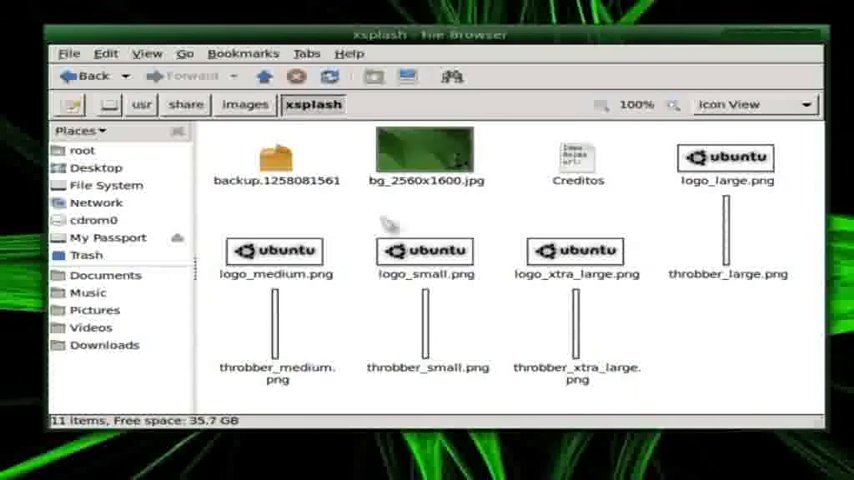
pyautogui.moveTo(378, 220)
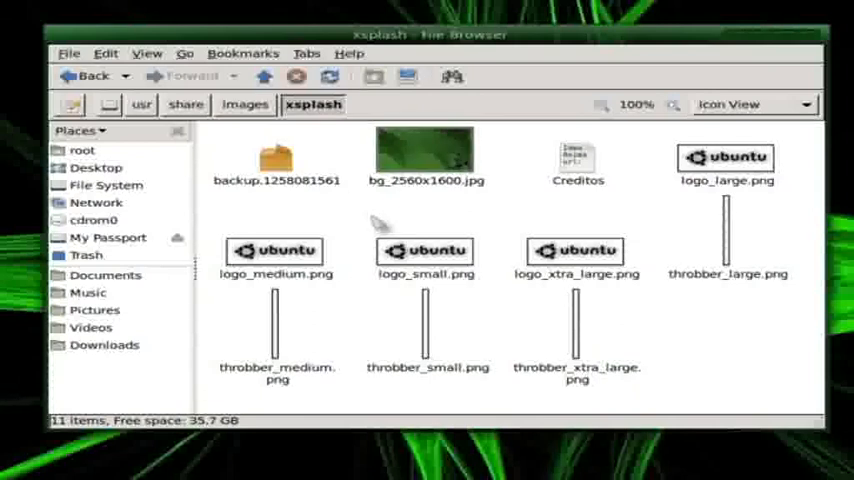